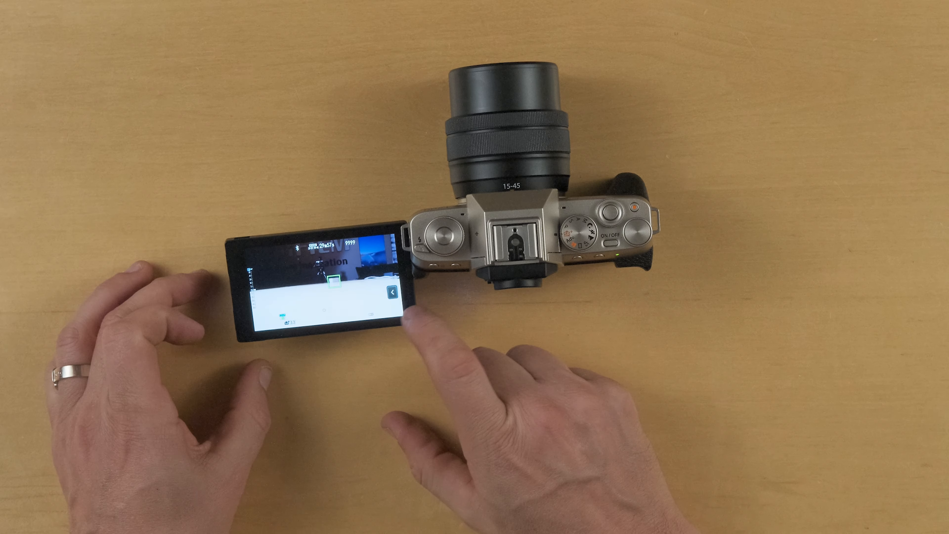
pyautogui.click(391, 292)
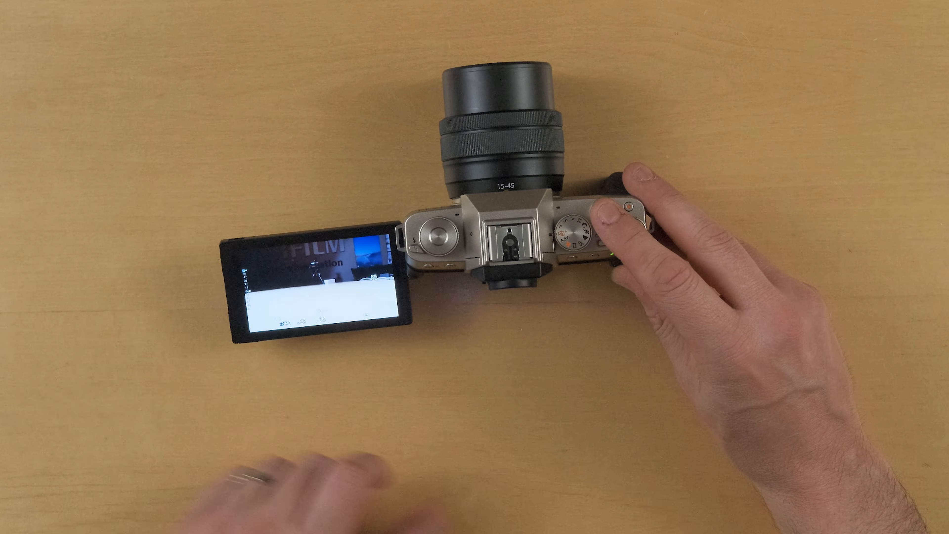
pyautogui.click(605, 229)
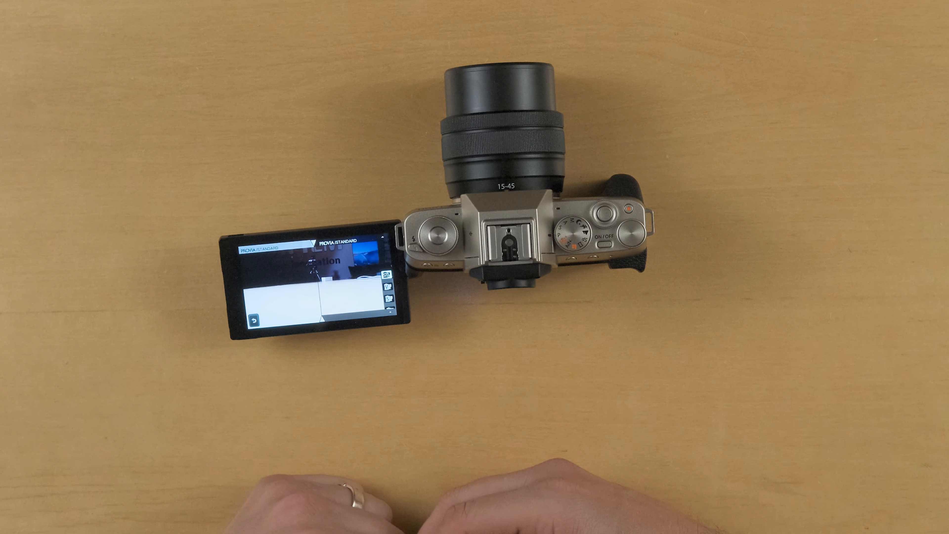
pyautogui.click(308, 320)
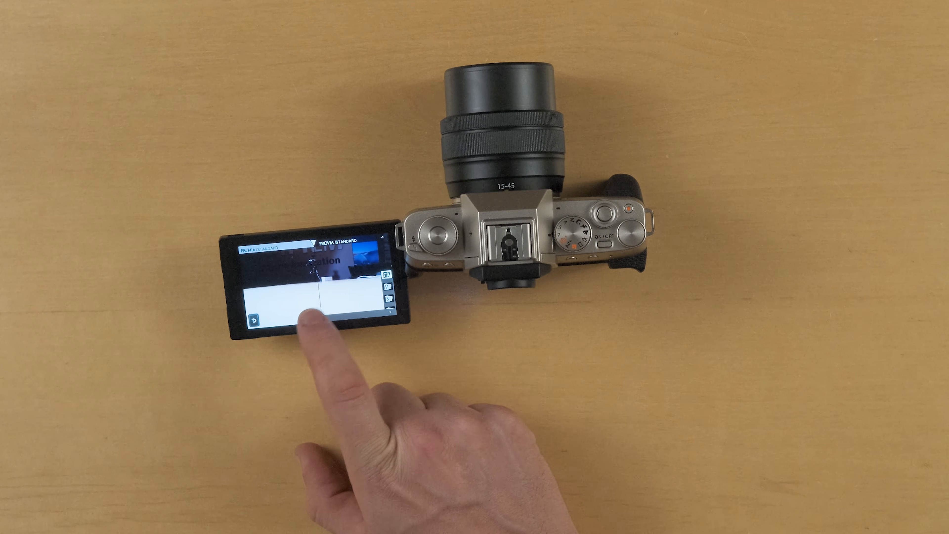
pyautogui.click(308, 312)
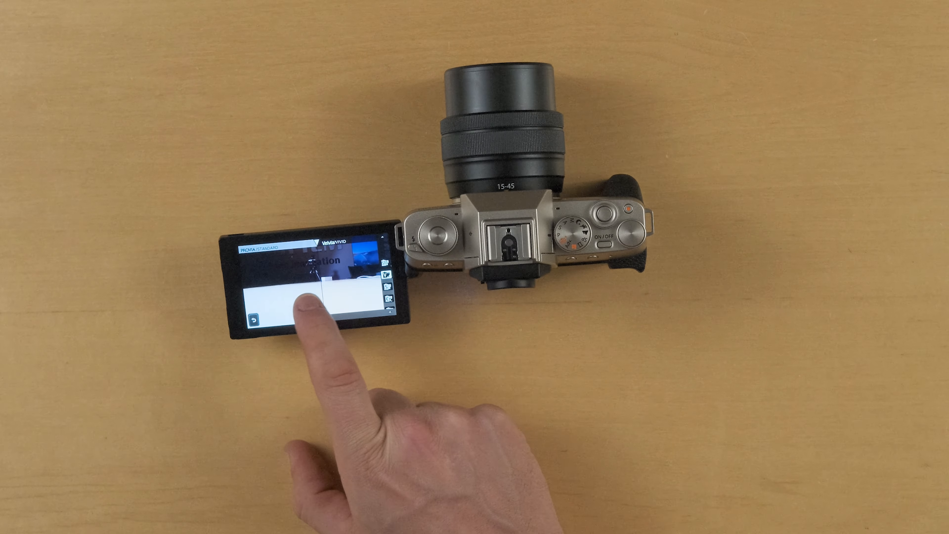